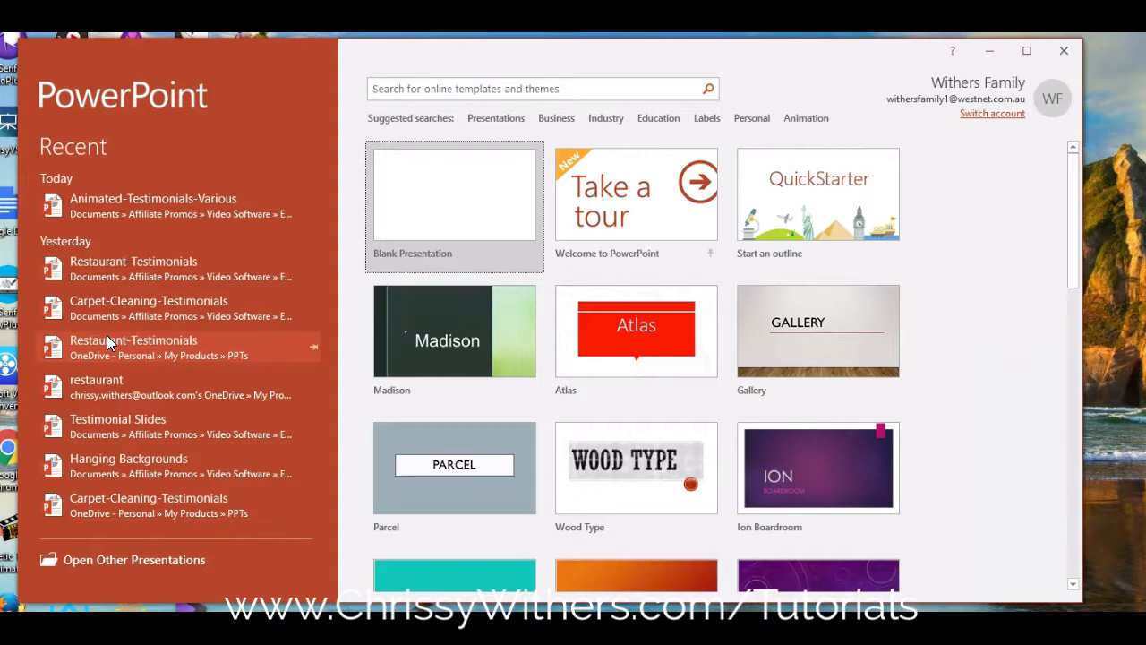
pyautogui.moveTo(143, 206)
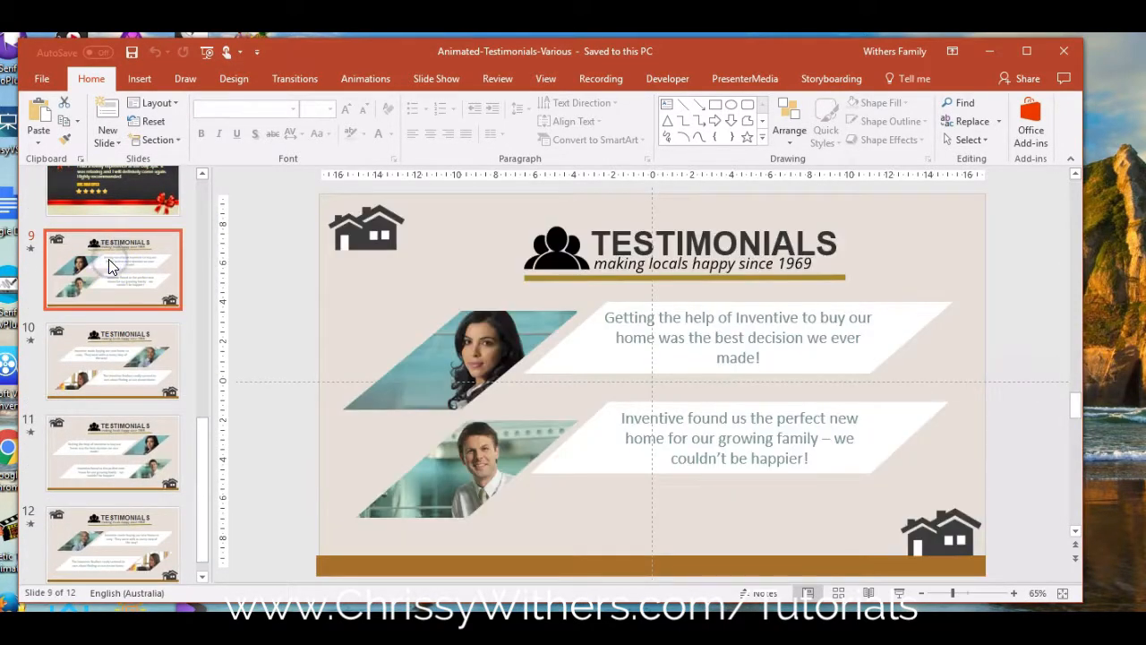
# Select the first testimonial text on slide 9 to read its font, Courgette.
pyautogui.click(738, 337)
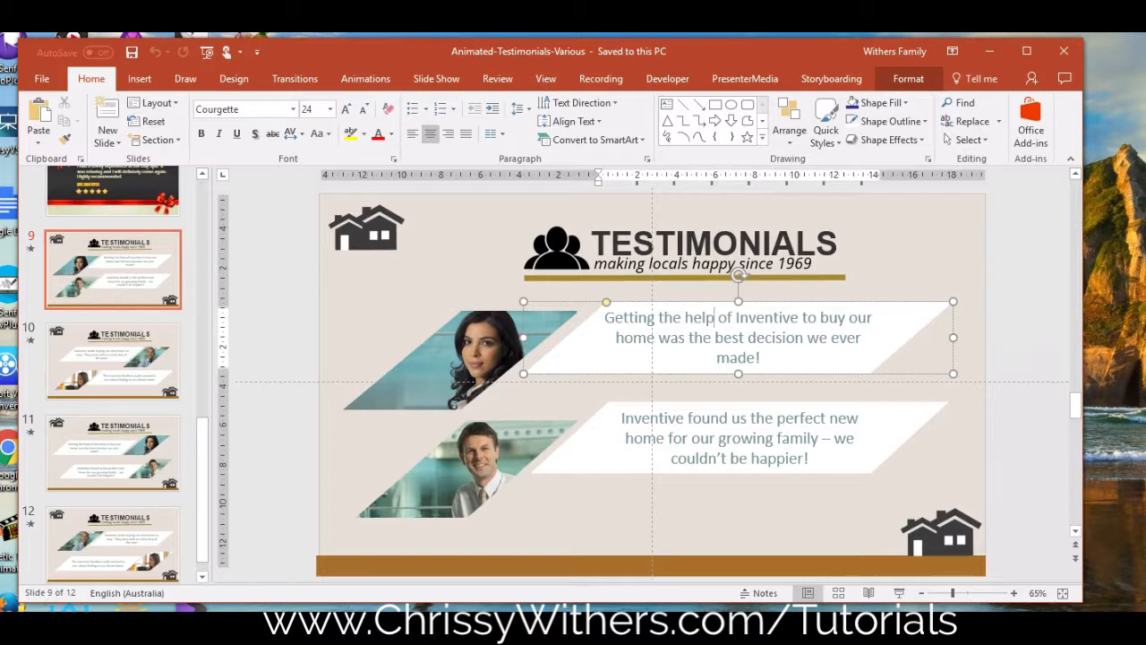
pyautogui.click(713, 318)
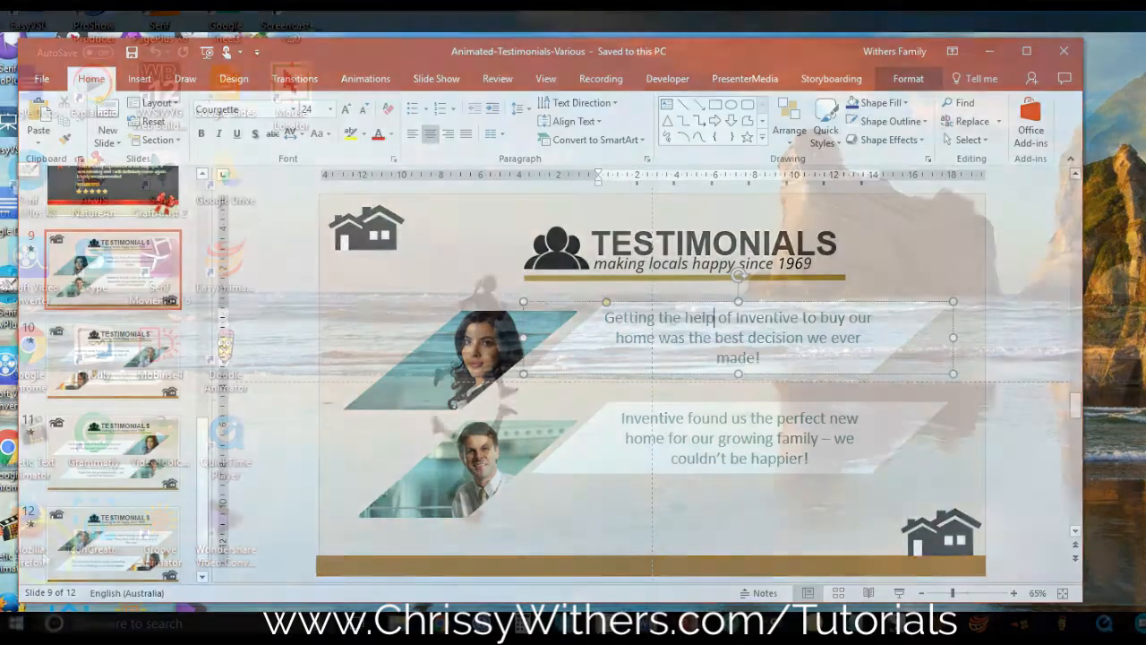
# Reach the installed Fonts panel from Start via Settings, searching 'fonts'.
pyautogui.click(11, 623)
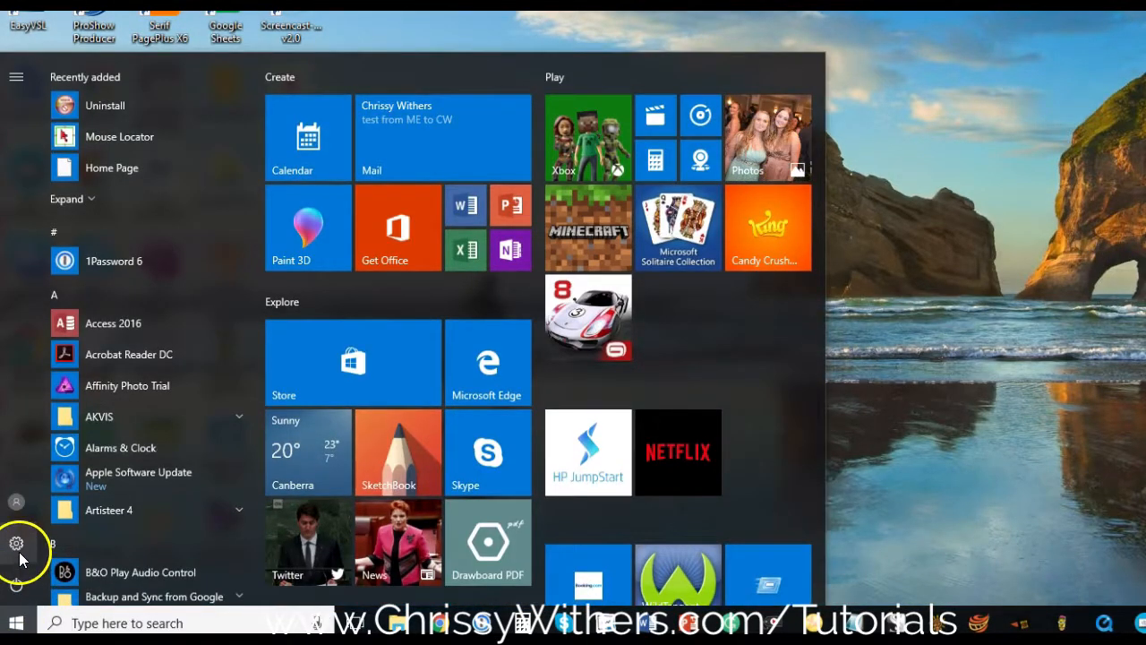
pyautogui.click(14, 543)
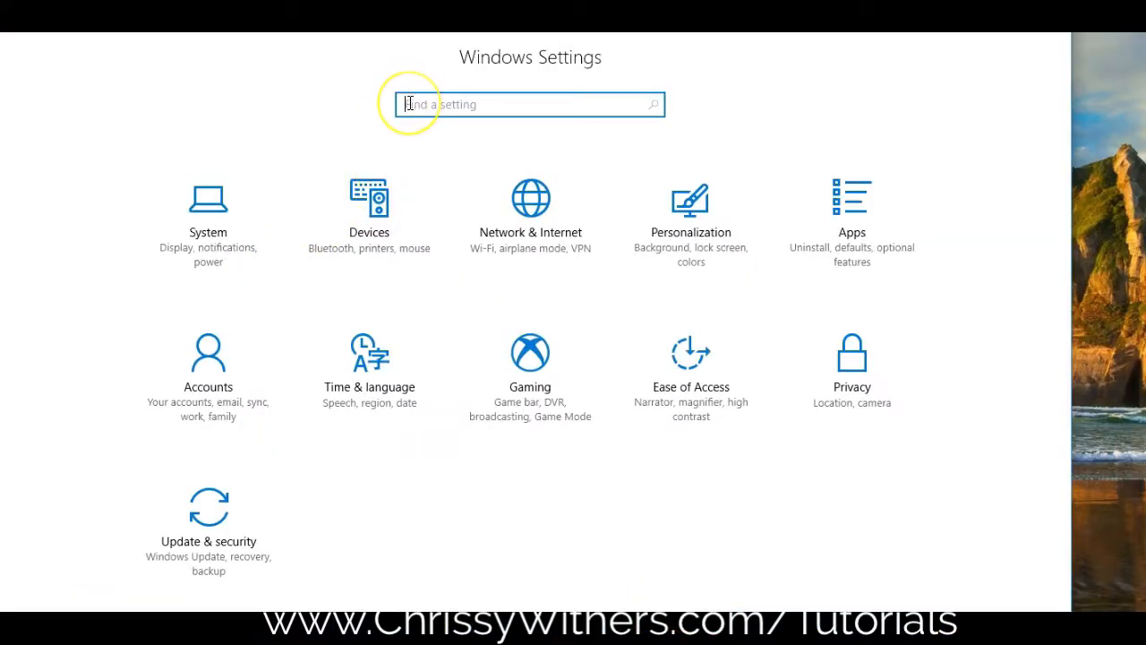
pyautogui.write('fonts')
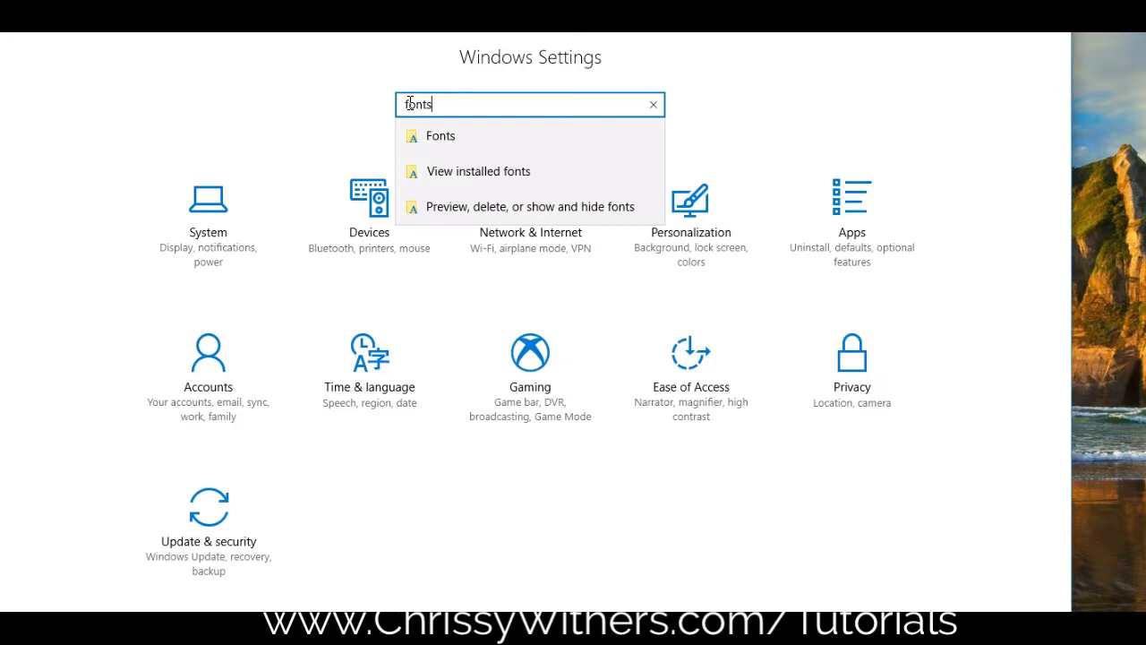
pyautogui.click(530, 206)
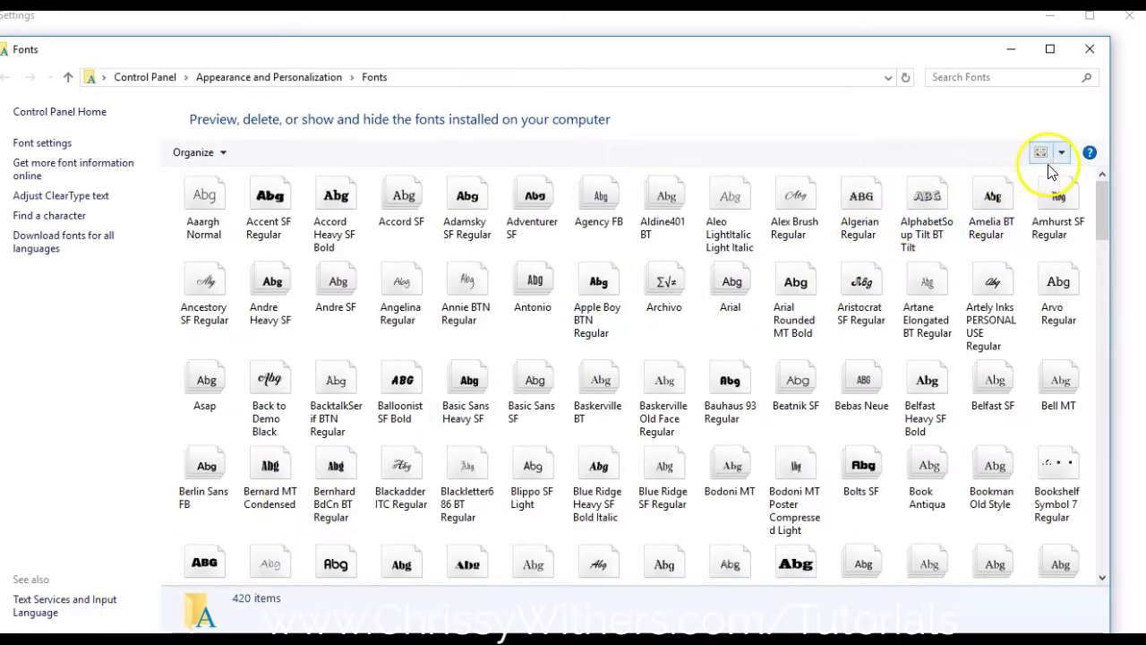
pyautogui.moveTo(1041, 158)
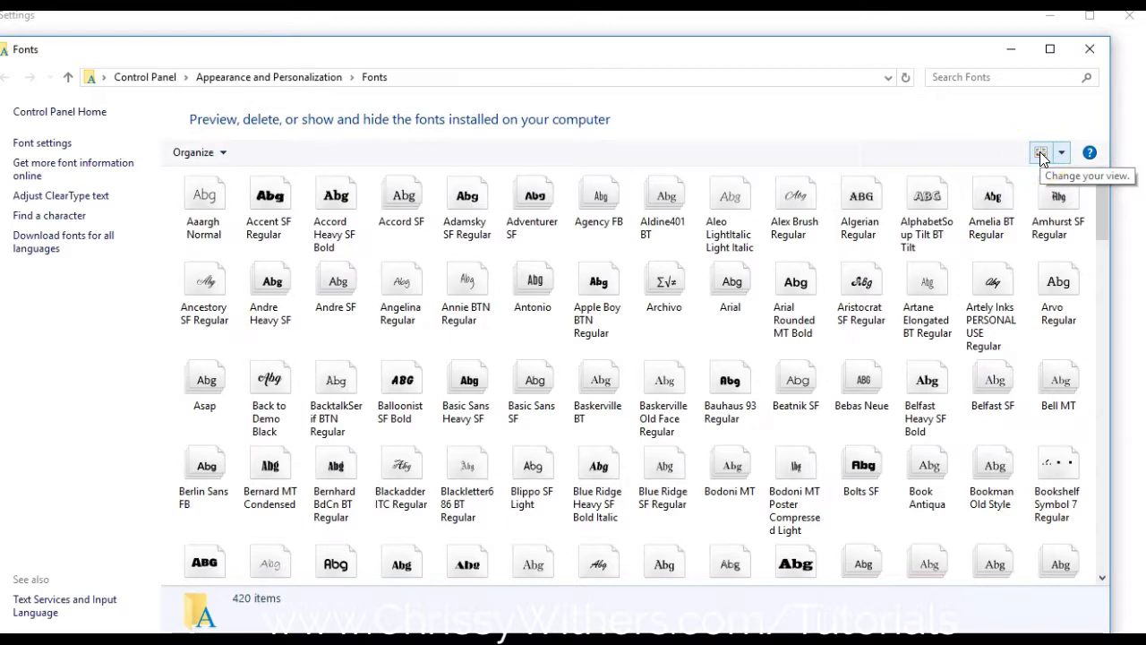
# Show fonts as a compact list and search 'courgette', finding no matches.
pyautogui.click(1060, 152)
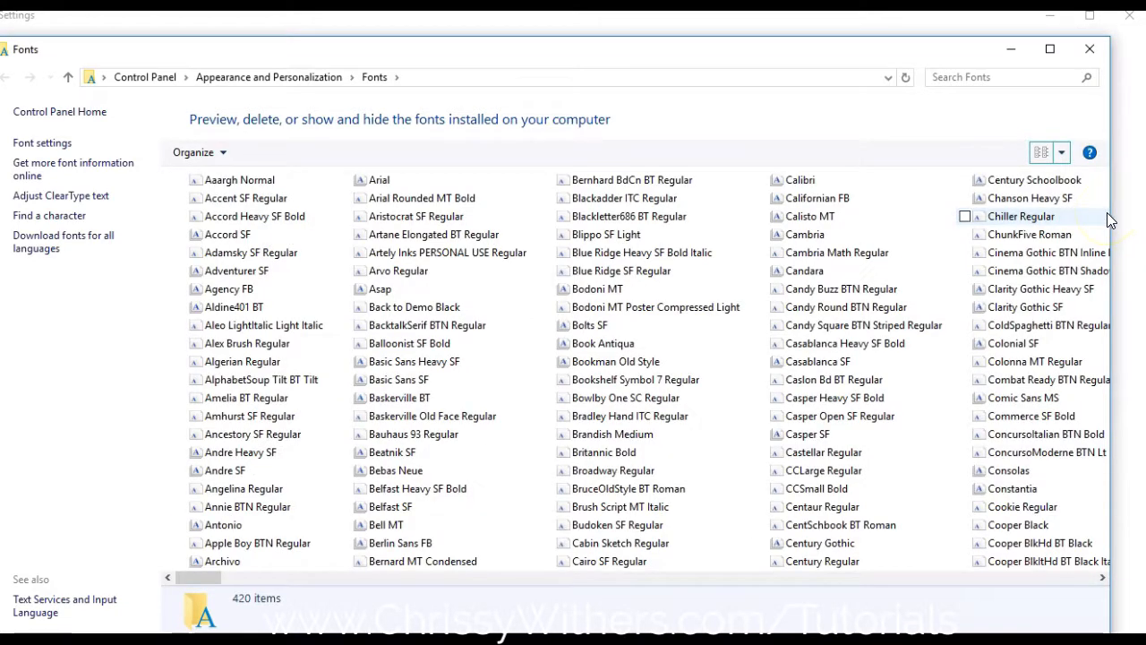
pyautogui.moveTo(899, 152)
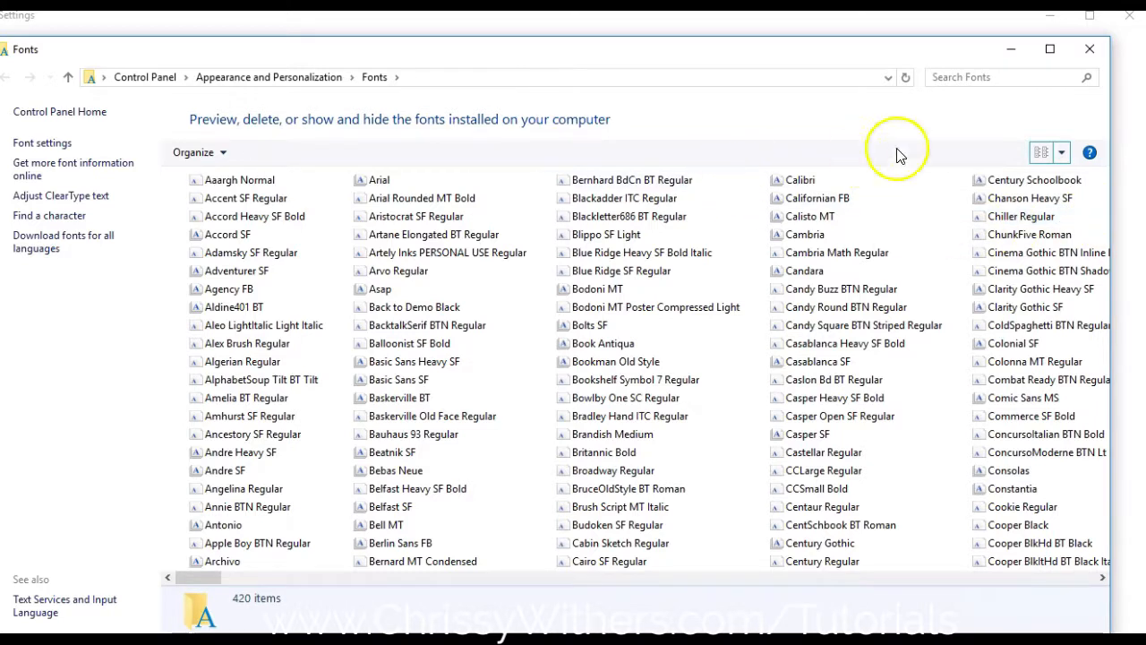
pyautogui.click(1003, 77)
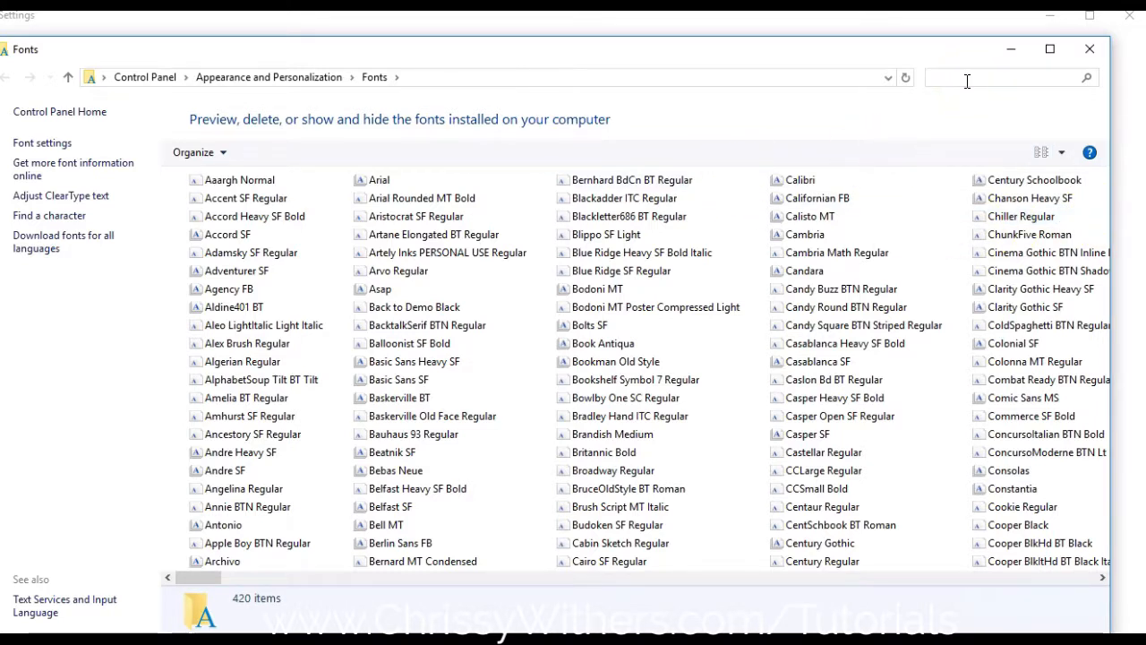
pyautogui.write('courgette')
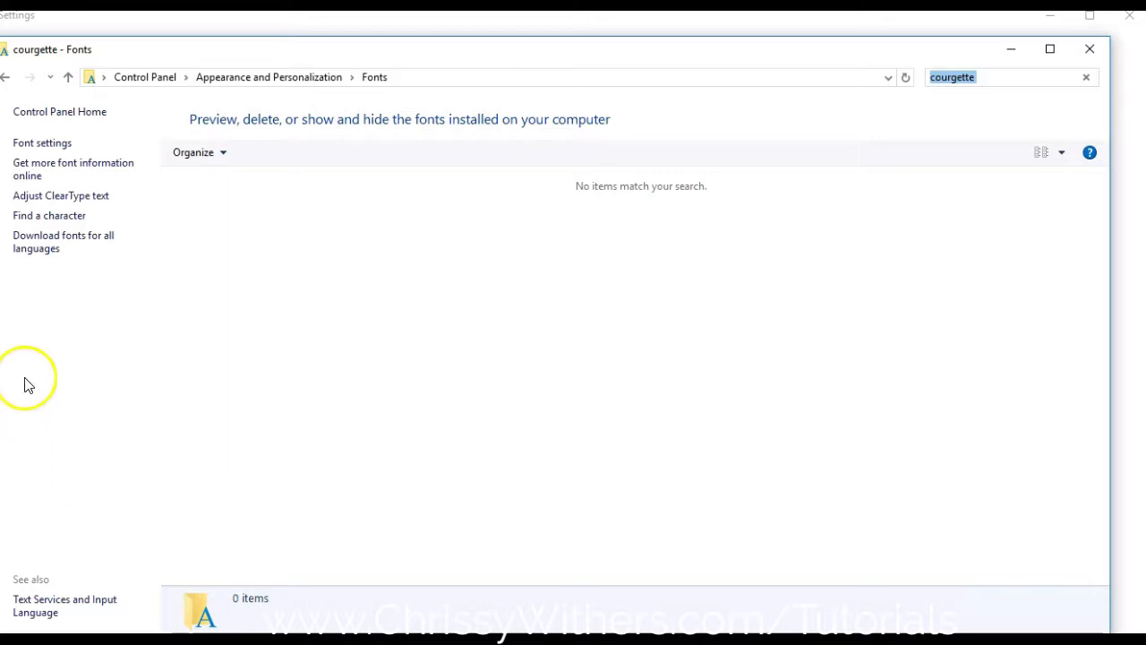
pyautogui.moveTo(40, 259)
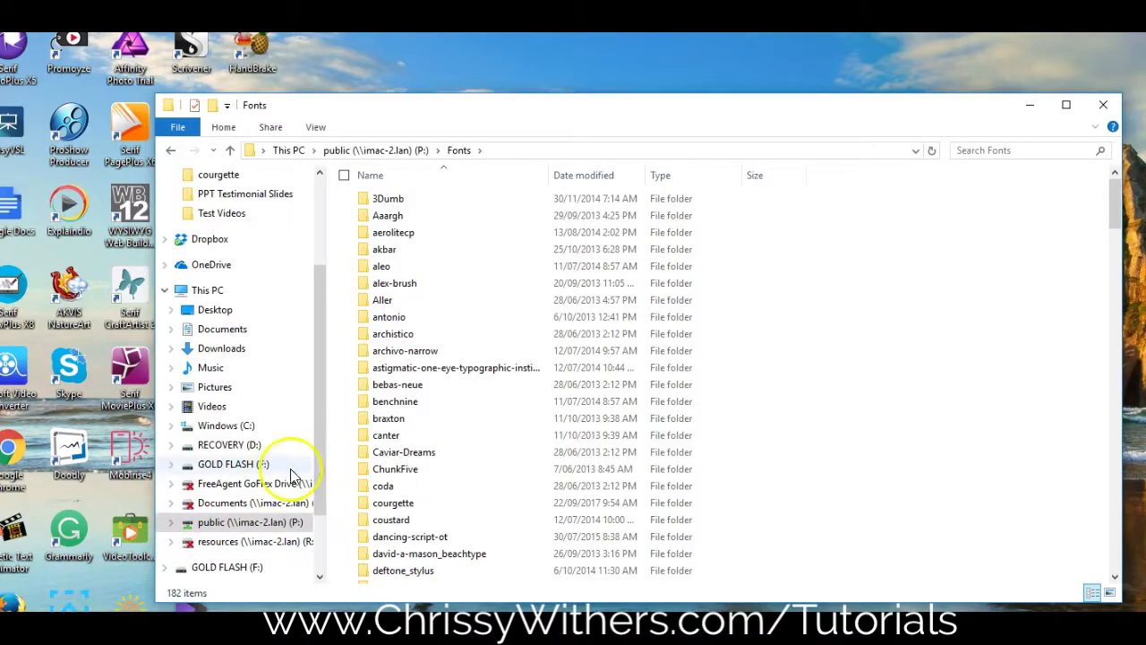
# Install Courgette-Regular from the courgette folder via the font previewer, then close it.
pyautogui.click(393, 502)
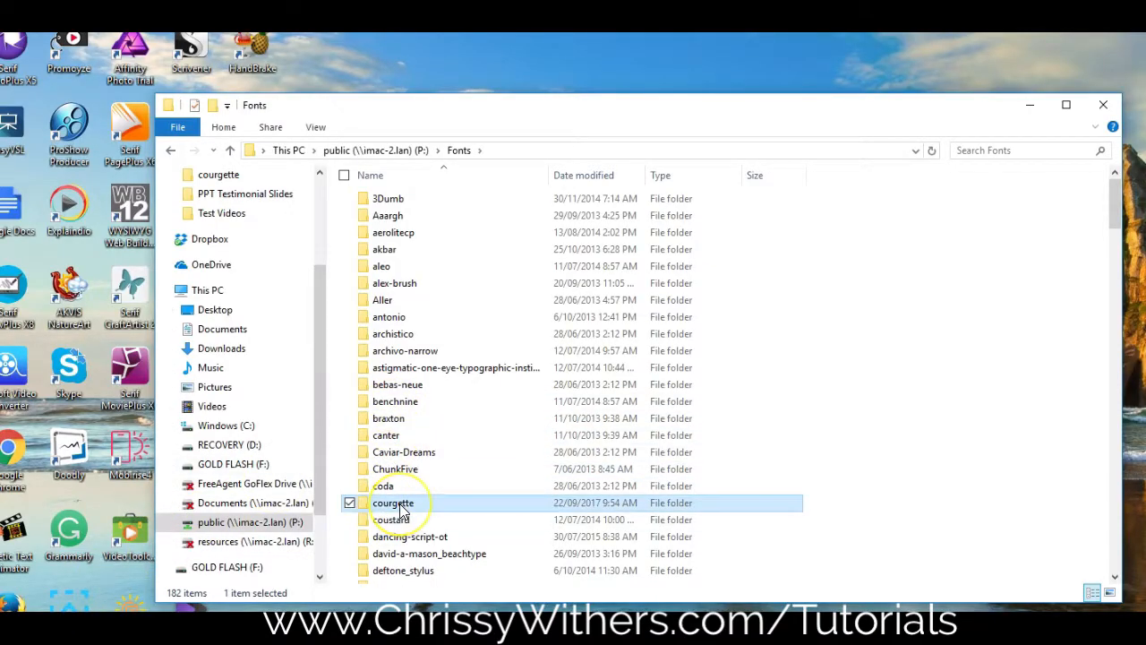
pyautogui.doubleClick(394, 501)
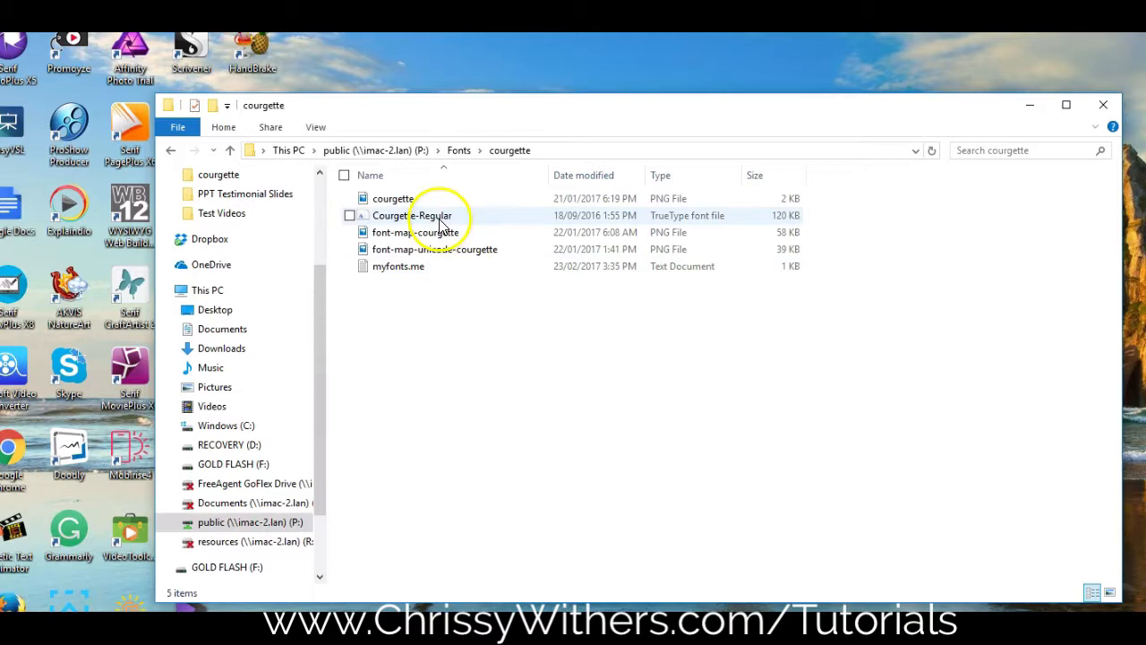
pyautogui.doubleClick(412, 215)
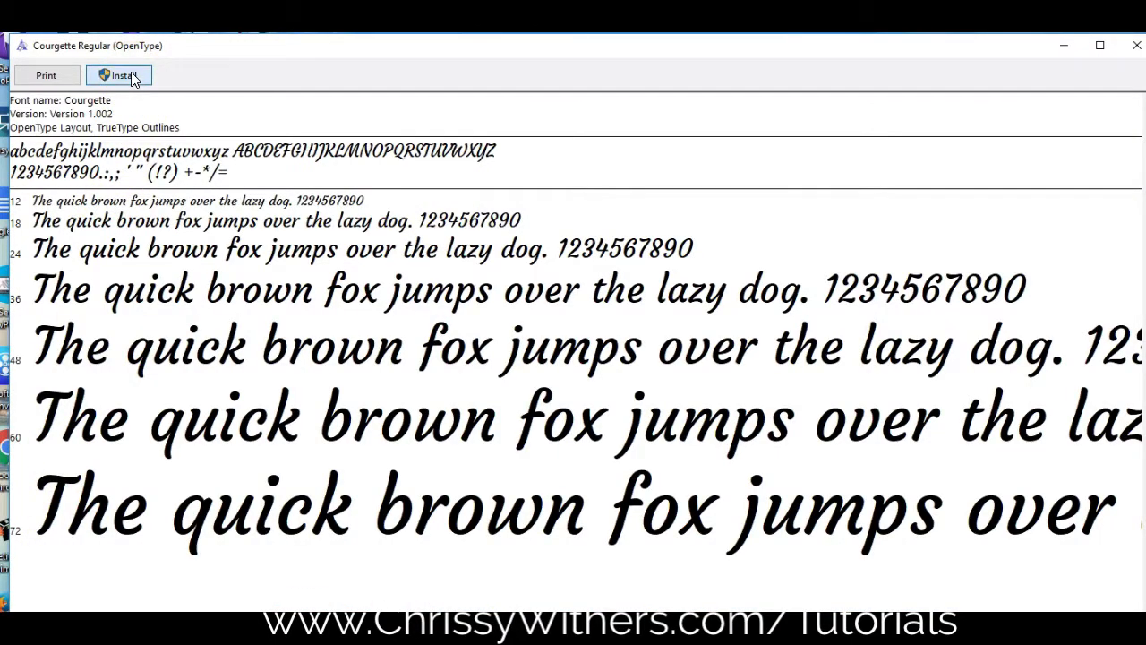
pyautogui.click(118, 76)
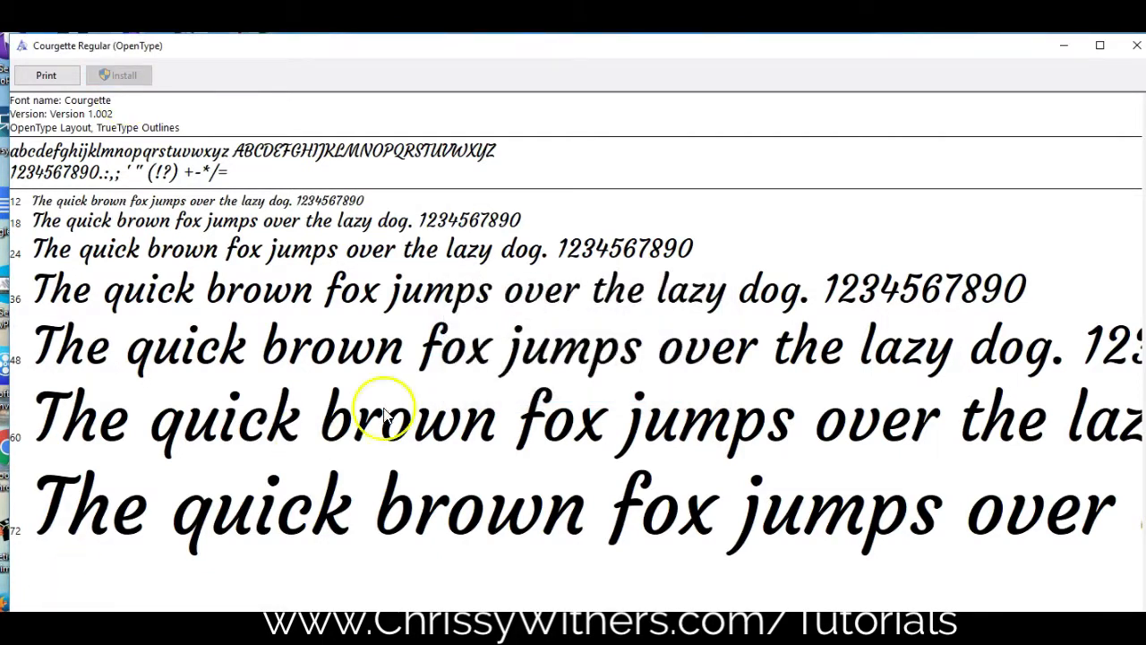
pyautogui.click(1138, 47)
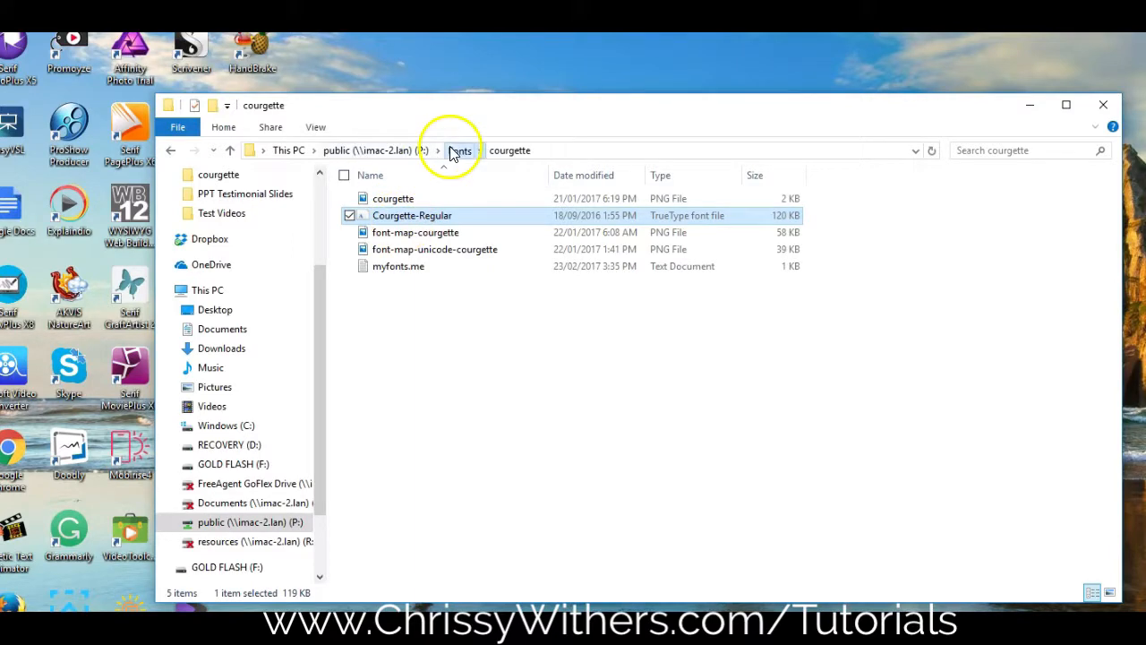
# Return to the Fonts folder, enter aleo and tick the Aleo font files for selection.
pyautogui.click(459, 151)
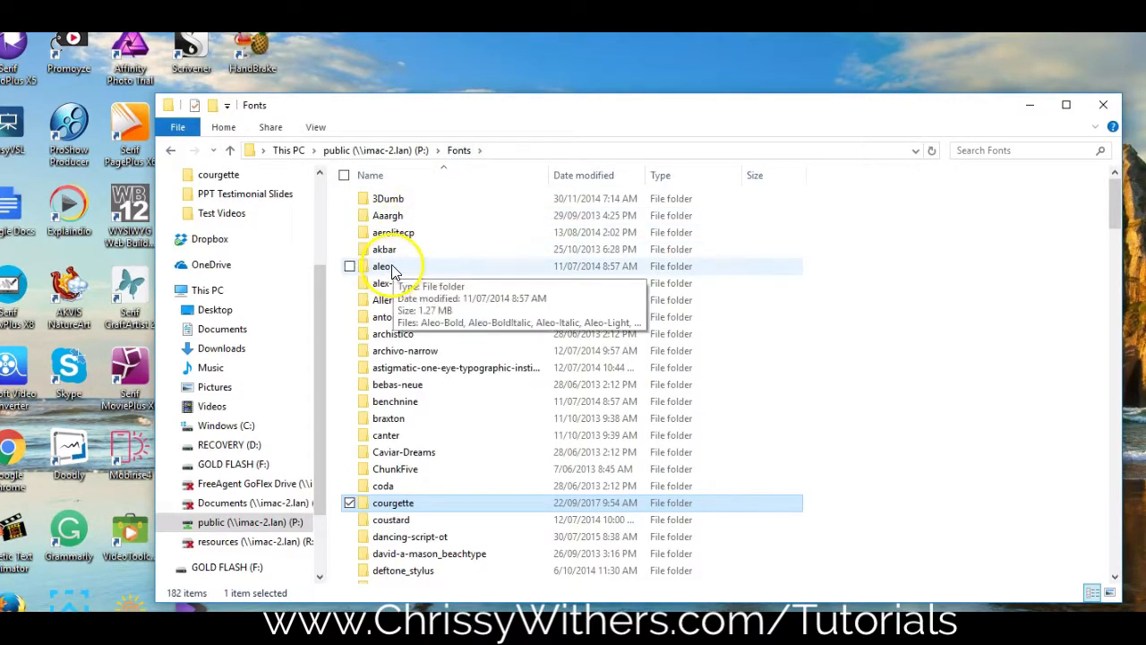
pyautogui.doubleClick(384, 265)
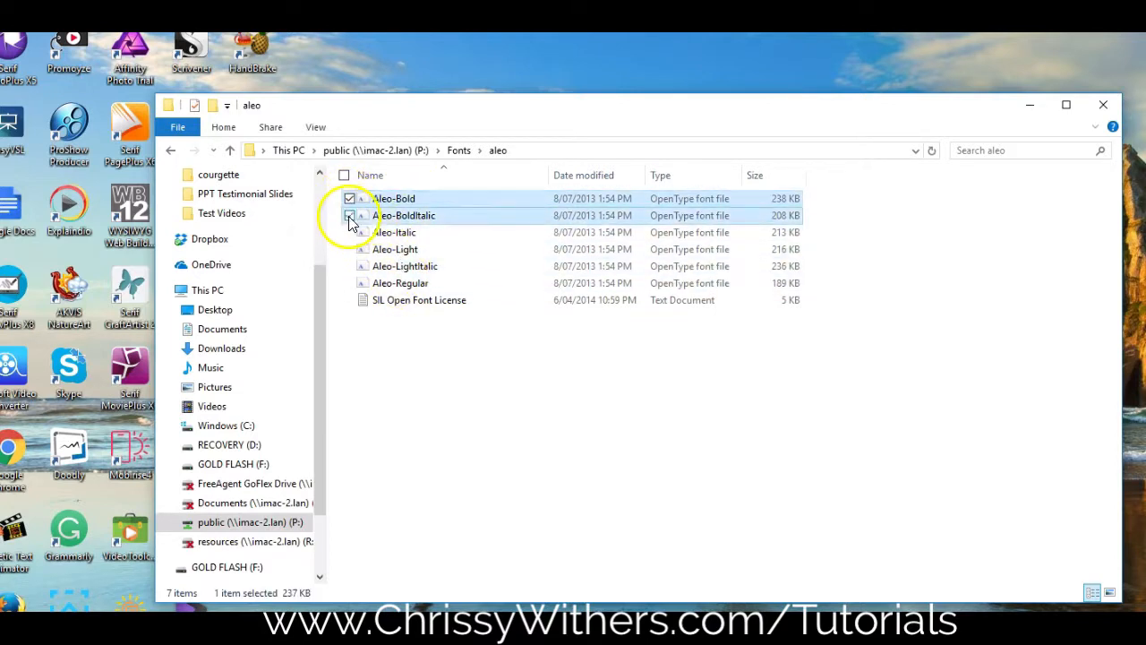
pyautogui.click(350, 265)
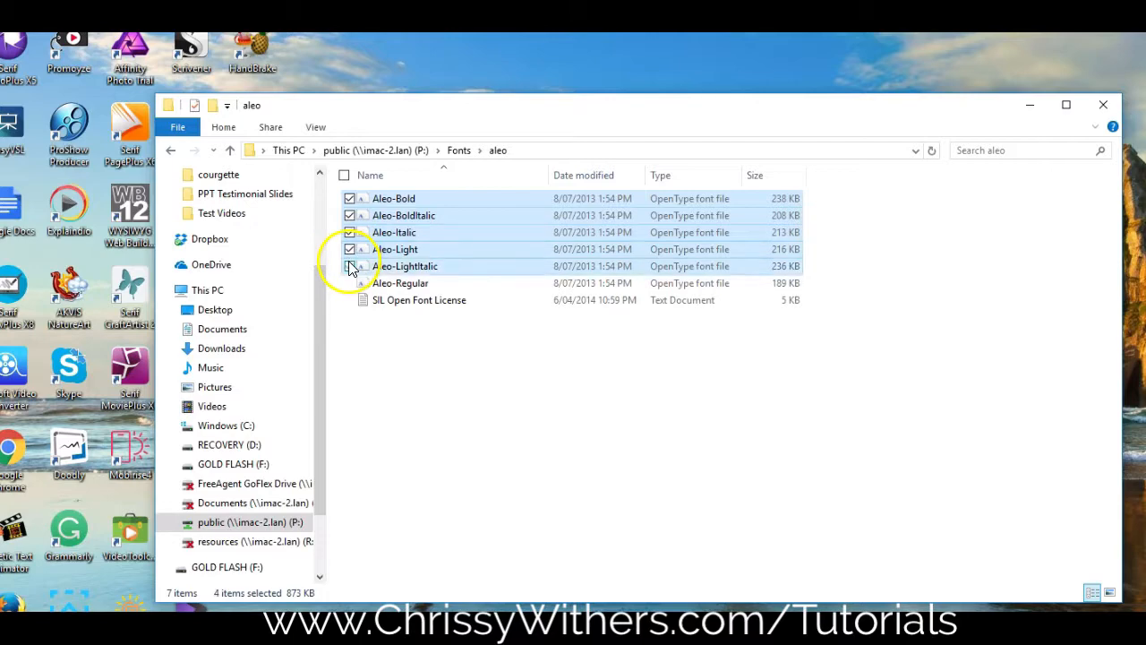
pyautogui.click(349, 283)
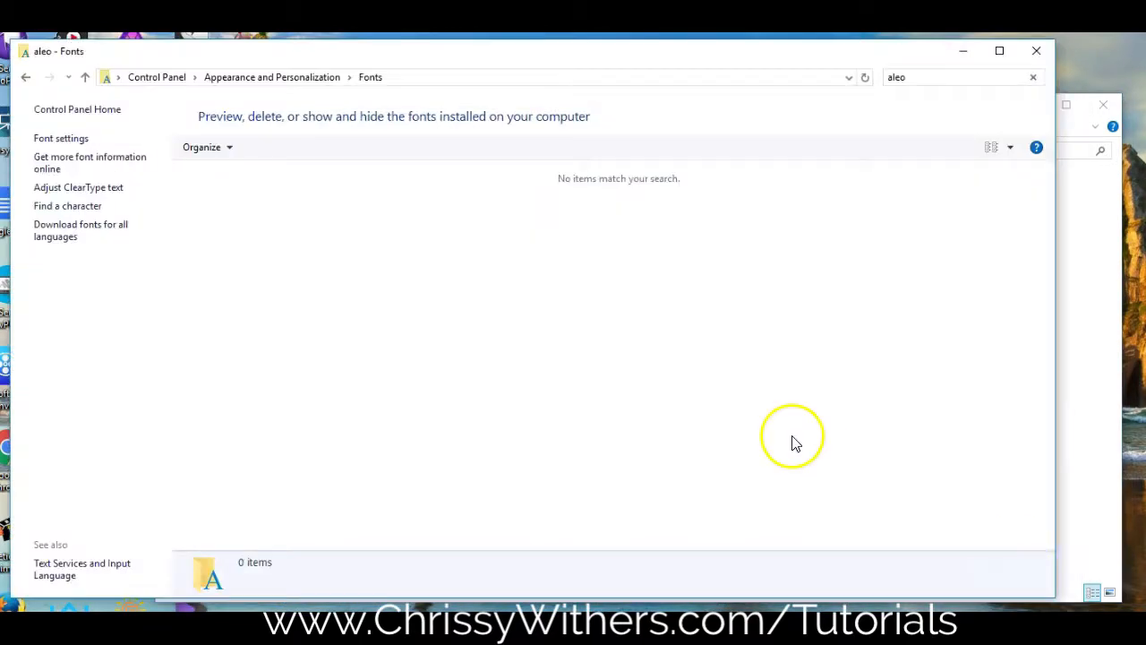
# Paste the Aleo fonts into the Fonts panel to install them, then reopen Animated-Testimonials-Various.
pyautogui.rightClick(555, 359)
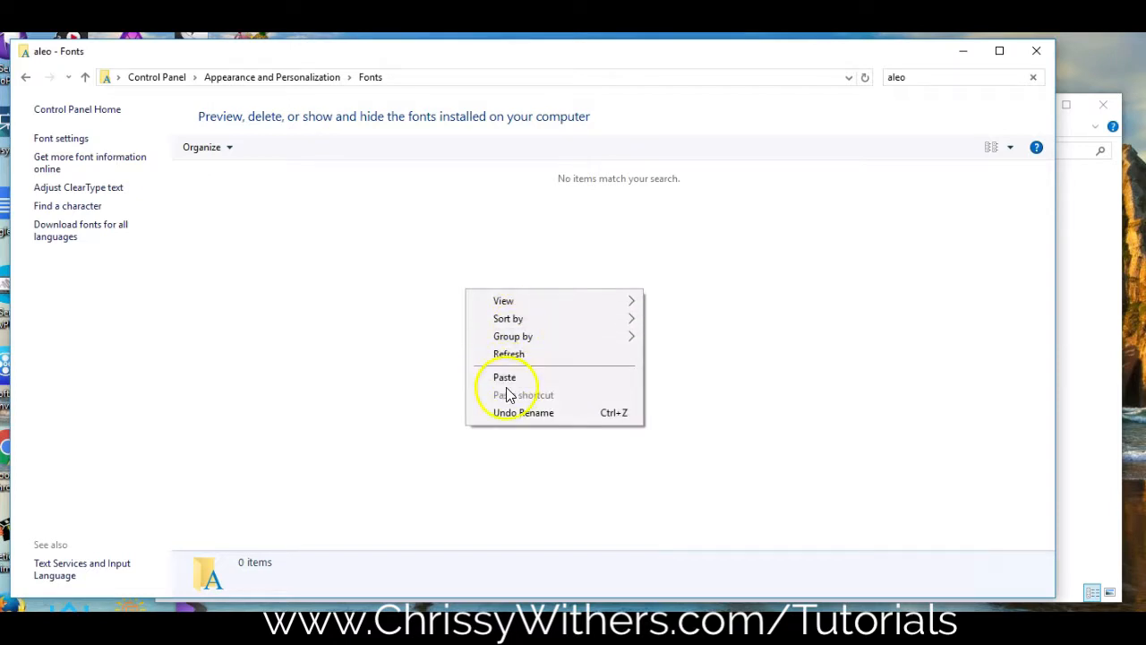
pyautogui.click(505, 376)
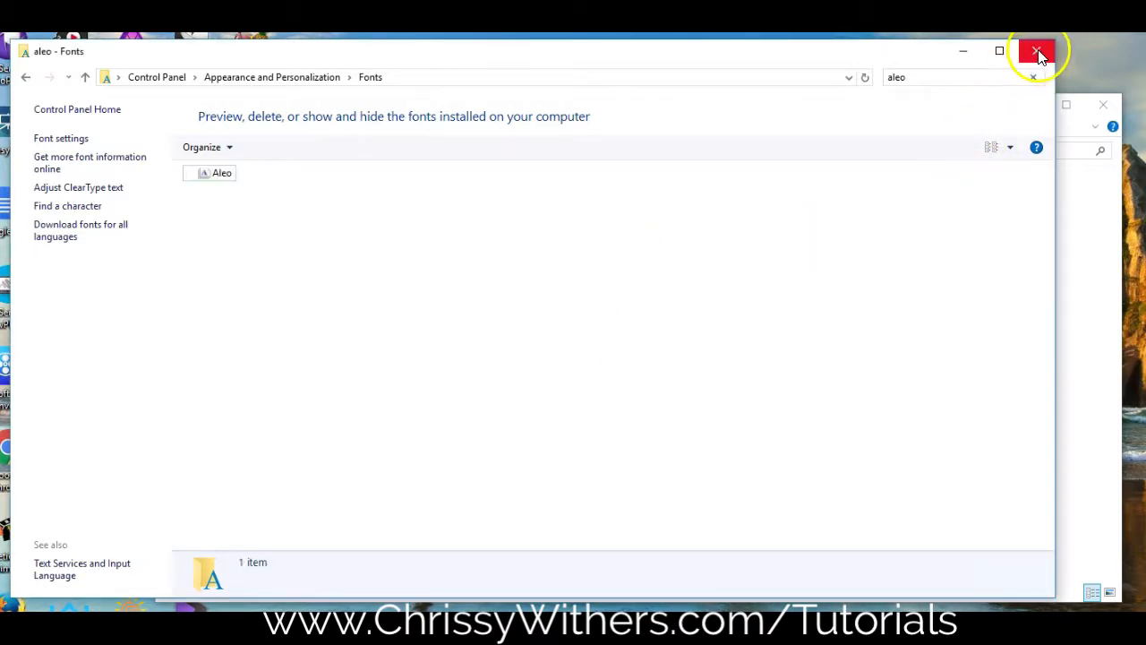
pyautogui.click(1037, 50)
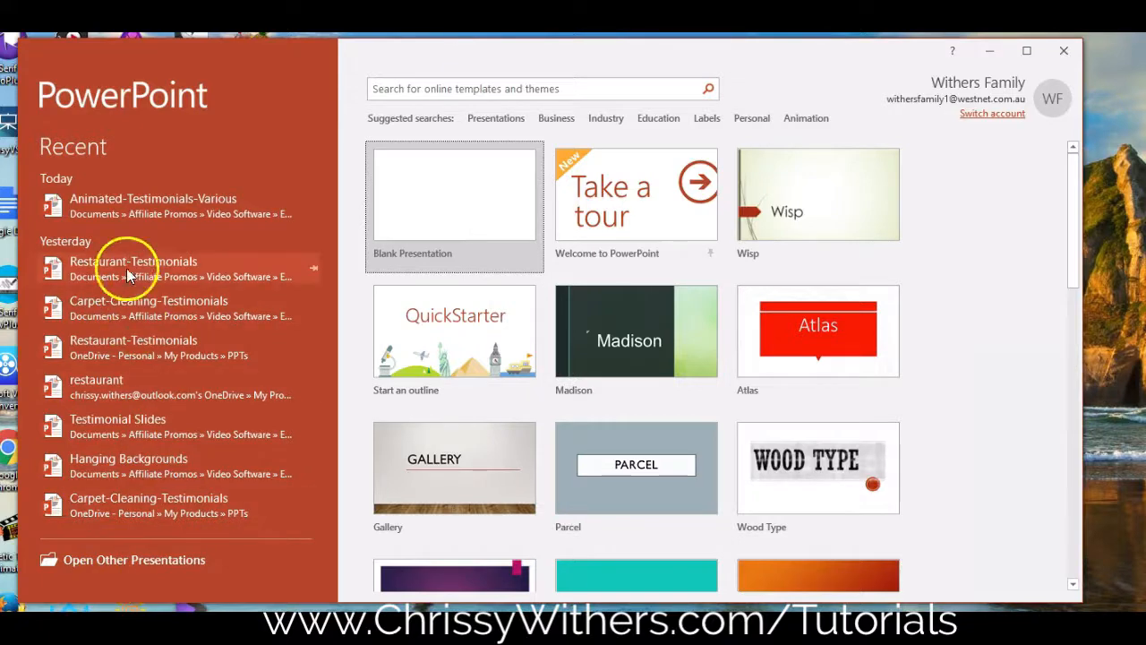
pyautogui.click(154, 197)
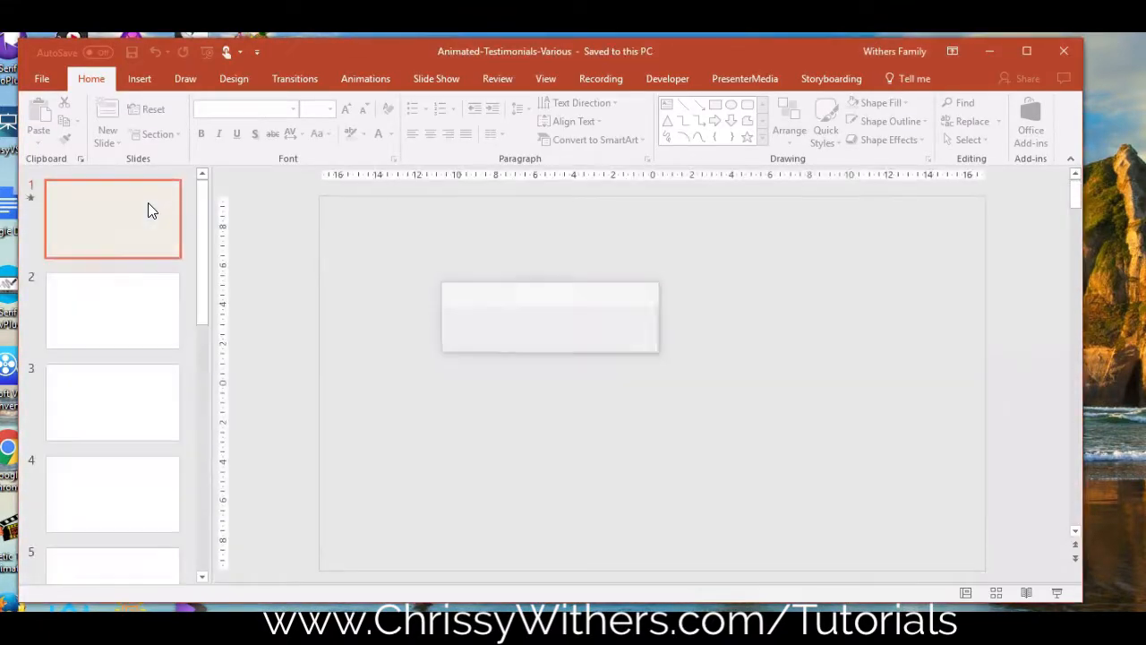